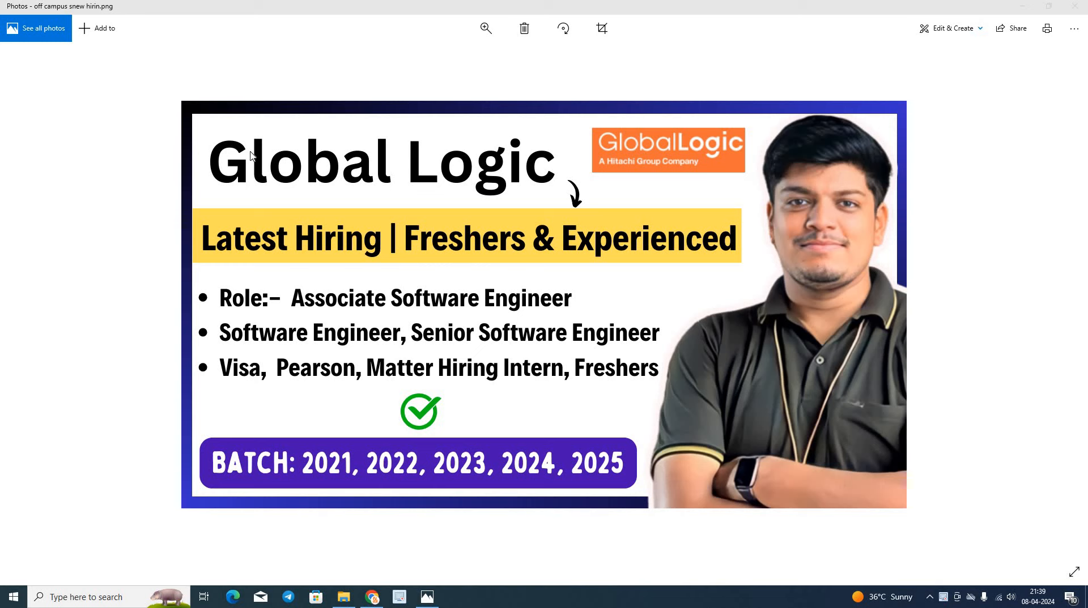
mouse_move(254, 169)
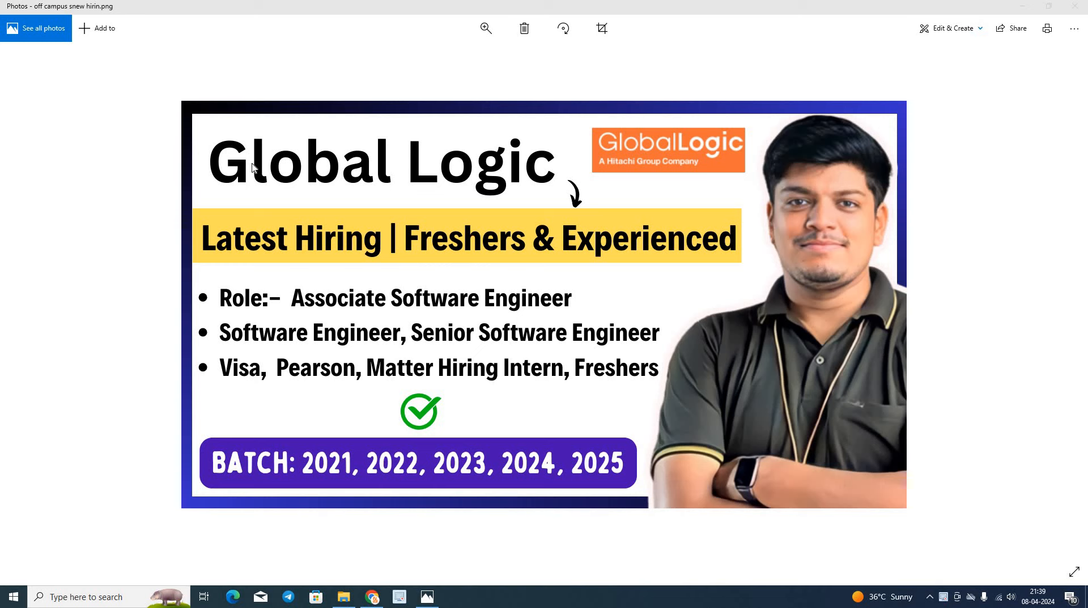
mouse_move(345, 239)
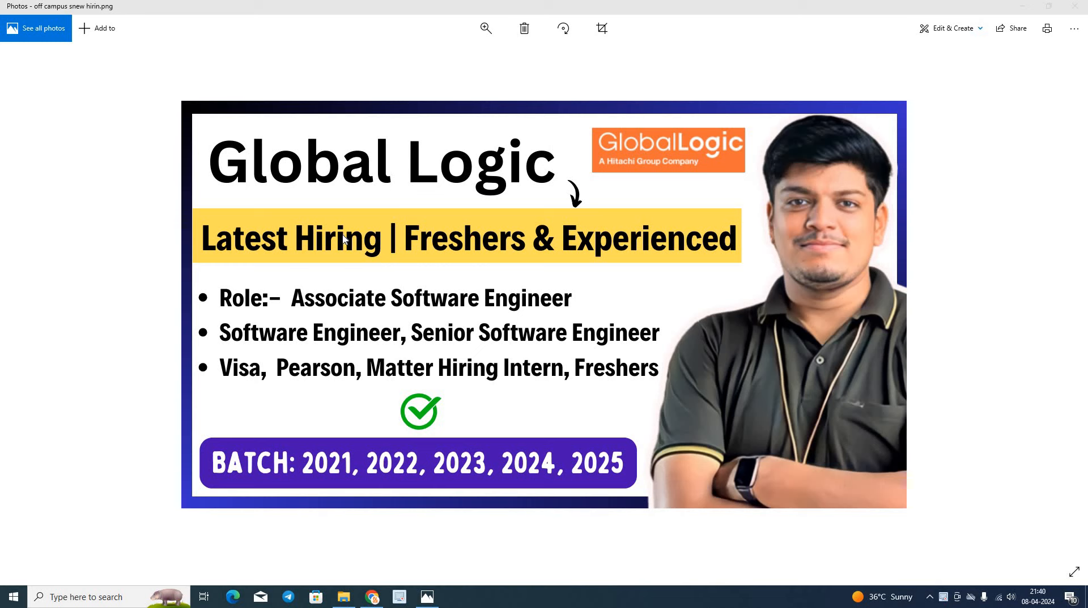
mouse_move(259, 281)
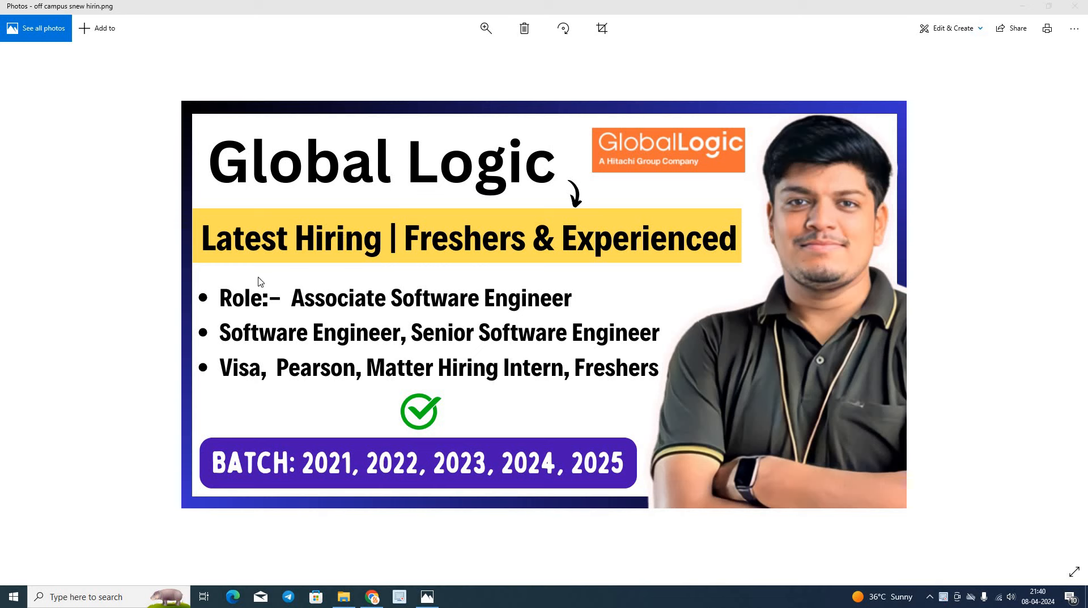
mouse_move(349, 294)
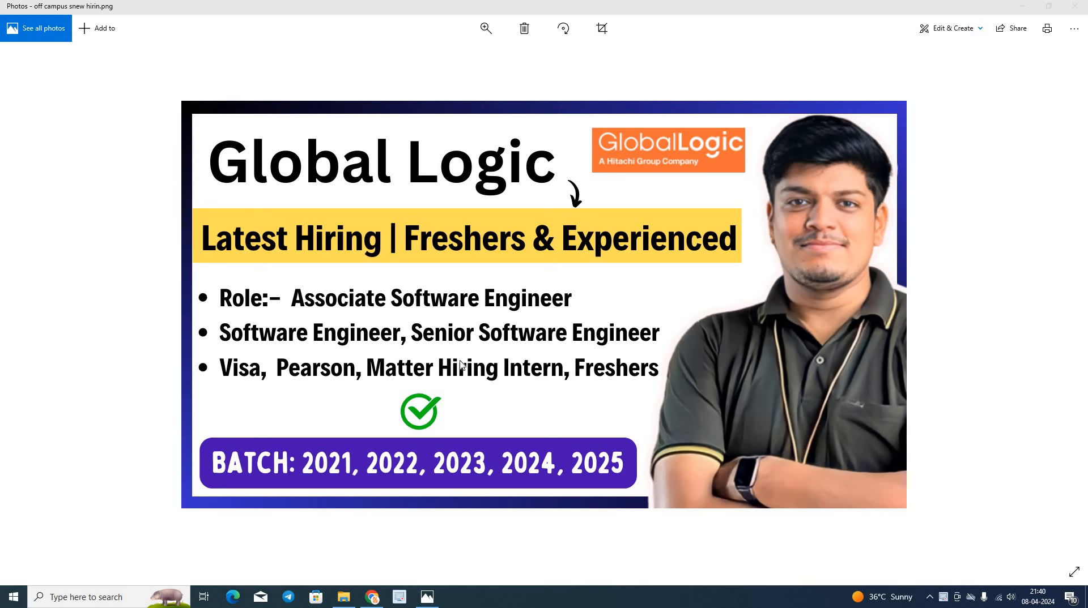
mouse_move(564, 200)
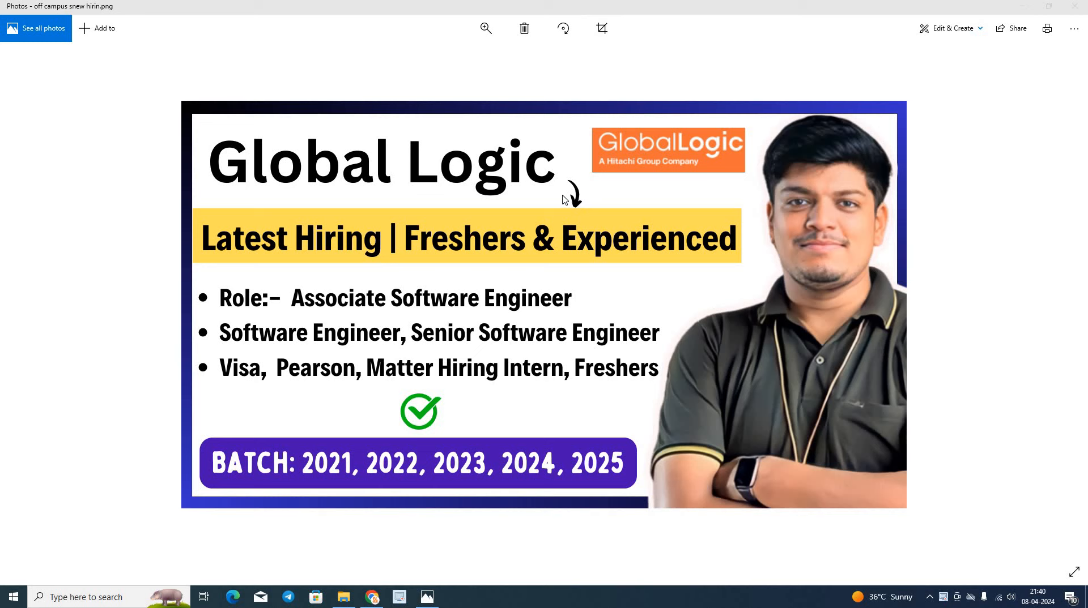
mouse_move(553, 450)
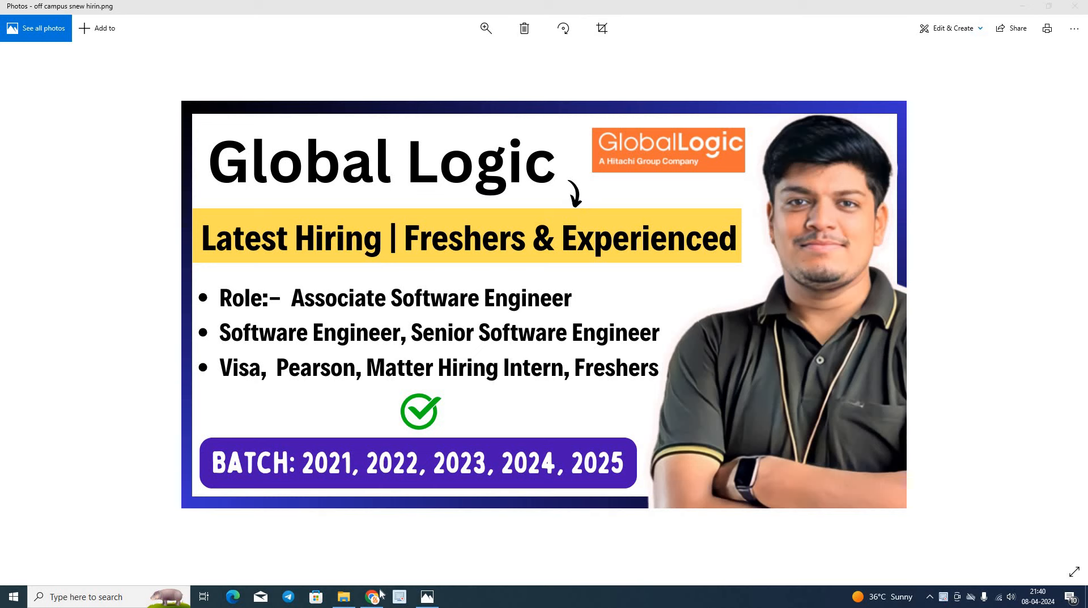
Switch from the Photos viewer to Chrome's GlobalLogic LinkedIn job post
click(373, 596)
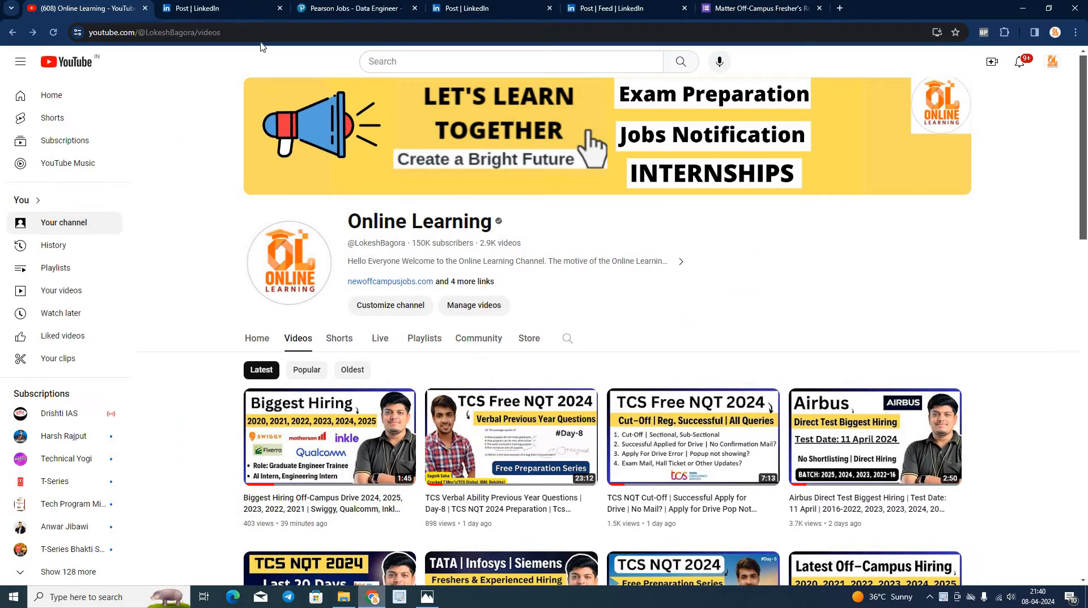
click(208, 9)
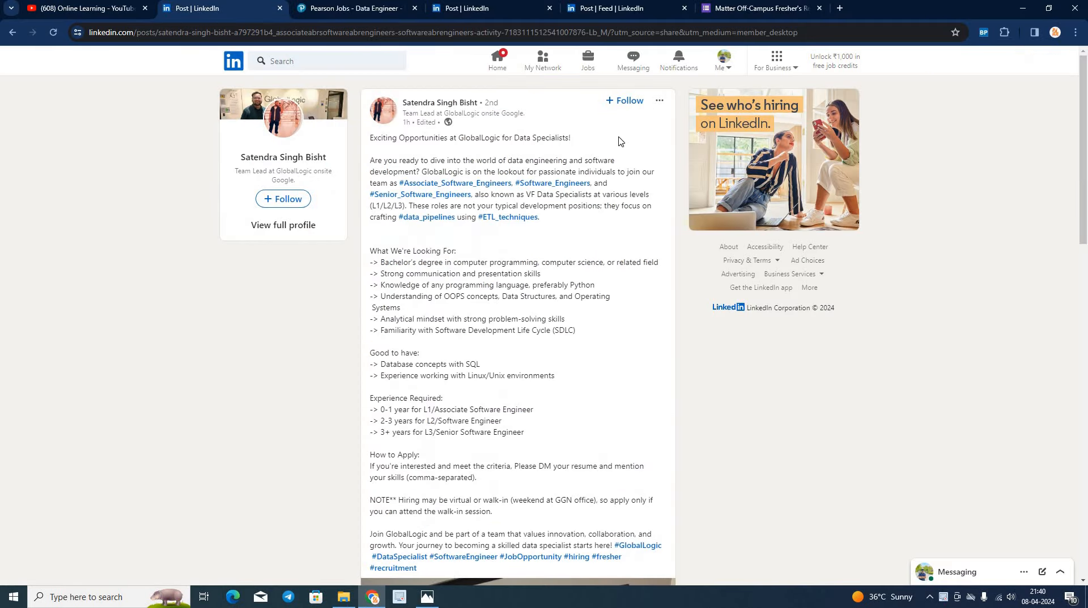
Read the GlobalLogic post's engineer openings, then switch to the Pearson Data Engineer Intern listing
scroll(down, 3)
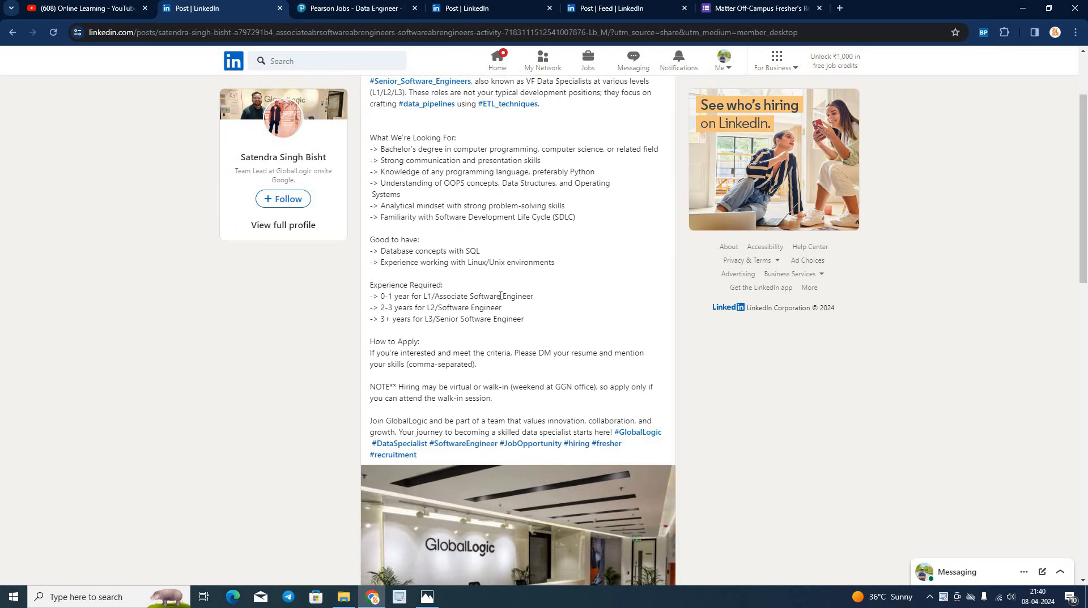
mouse_move(505, 325)
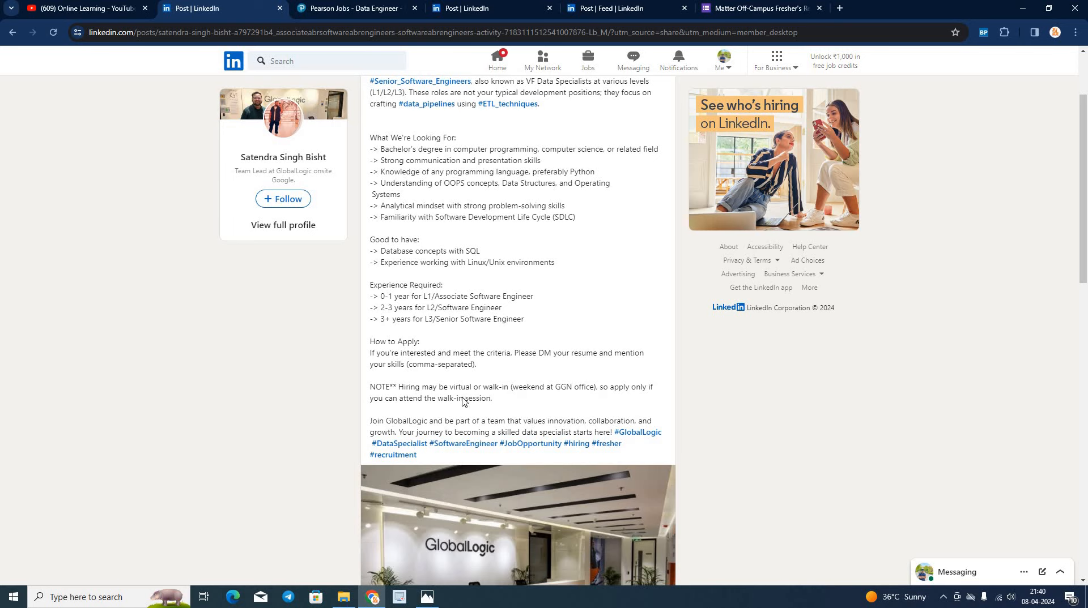
scroll(up, 3)
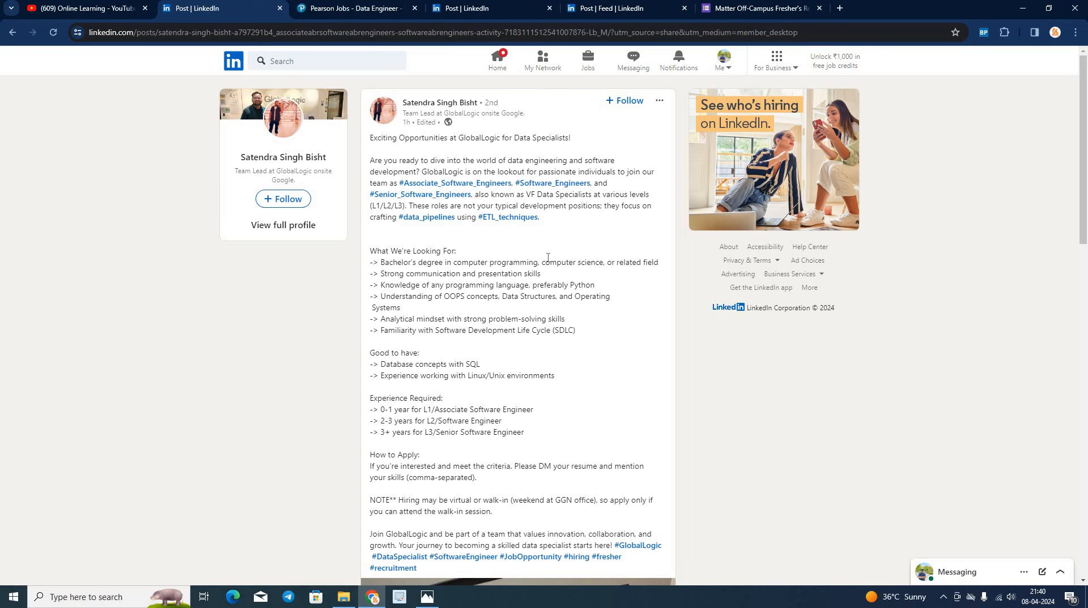
click(350, 8)
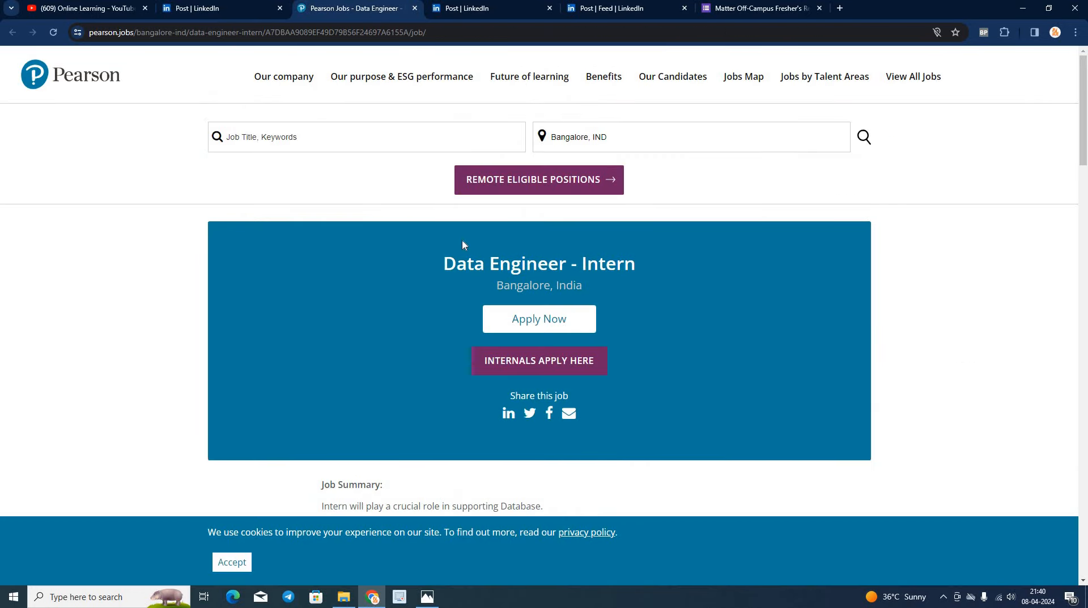
Scroll the Pearson Data Engineer - Intern page down to its skills and qualifications
scroll(down, 3)
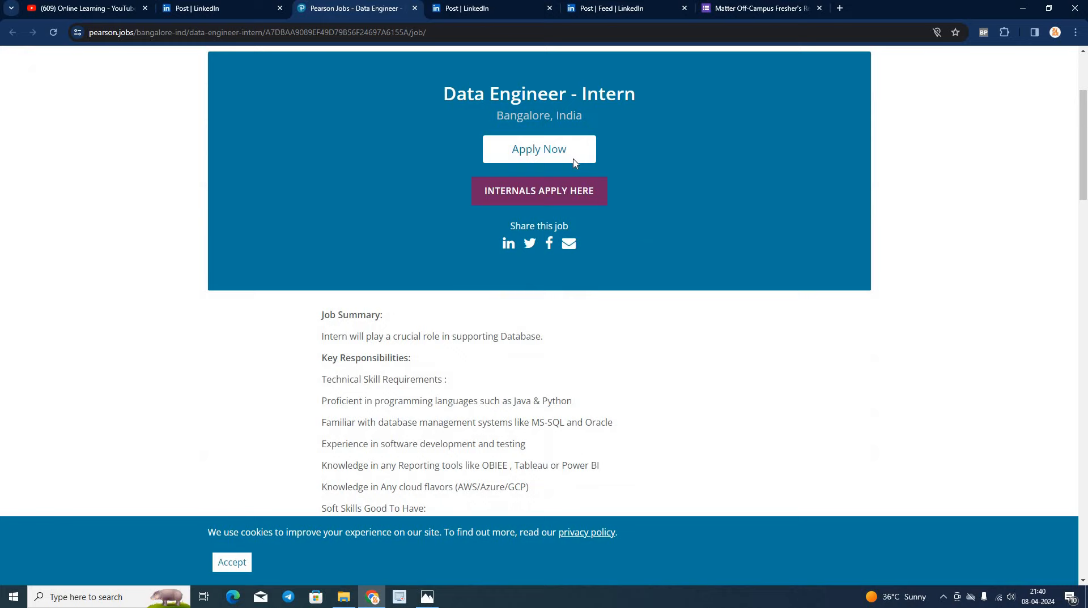
scroll(down, 3)
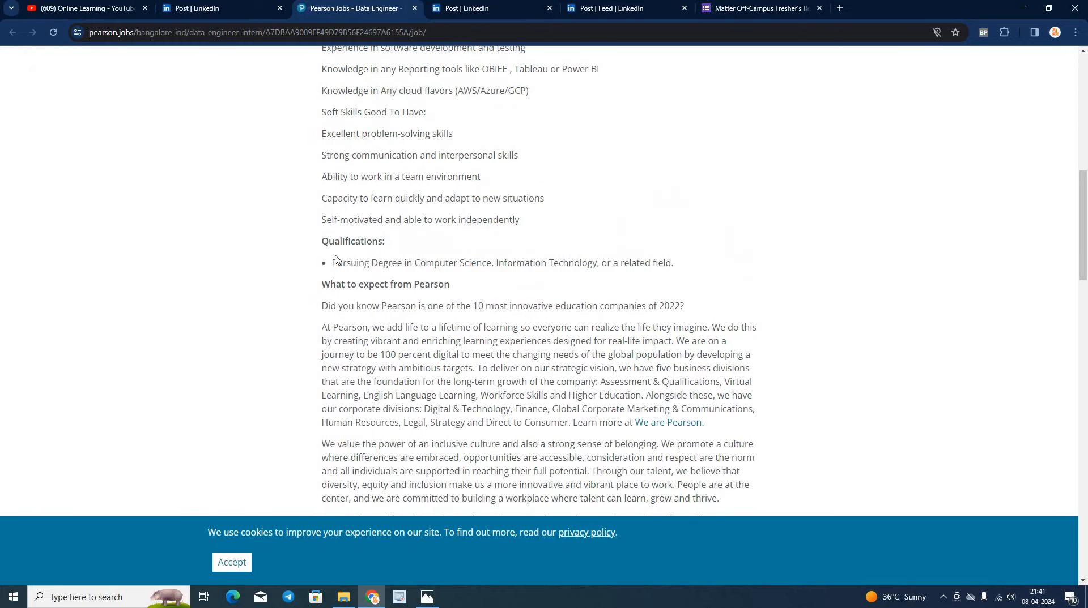
drag(331, 263, 414, 263)
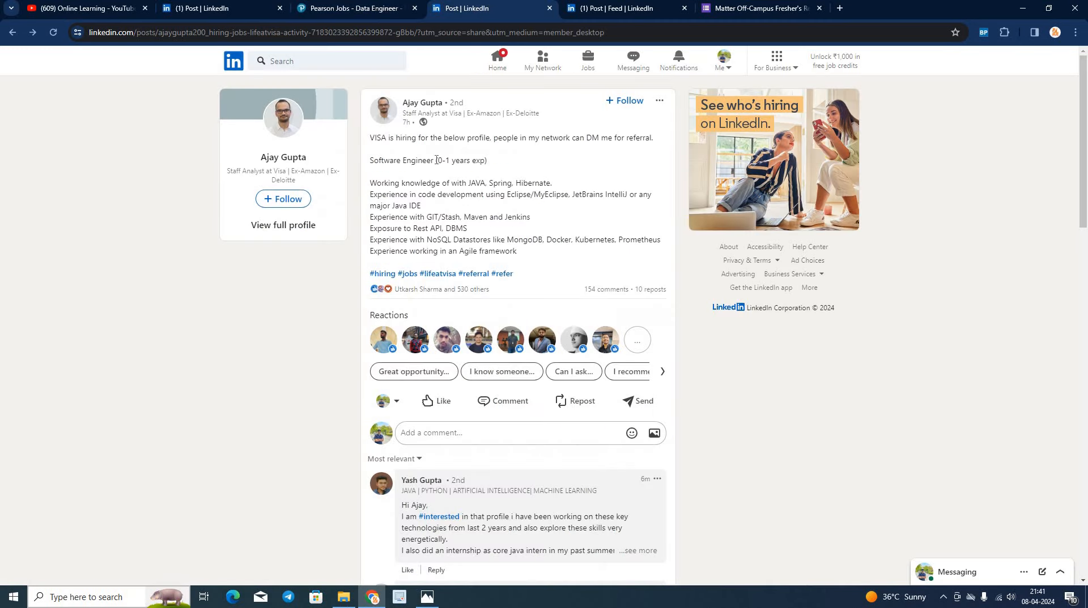
mouse_move(470, 159)
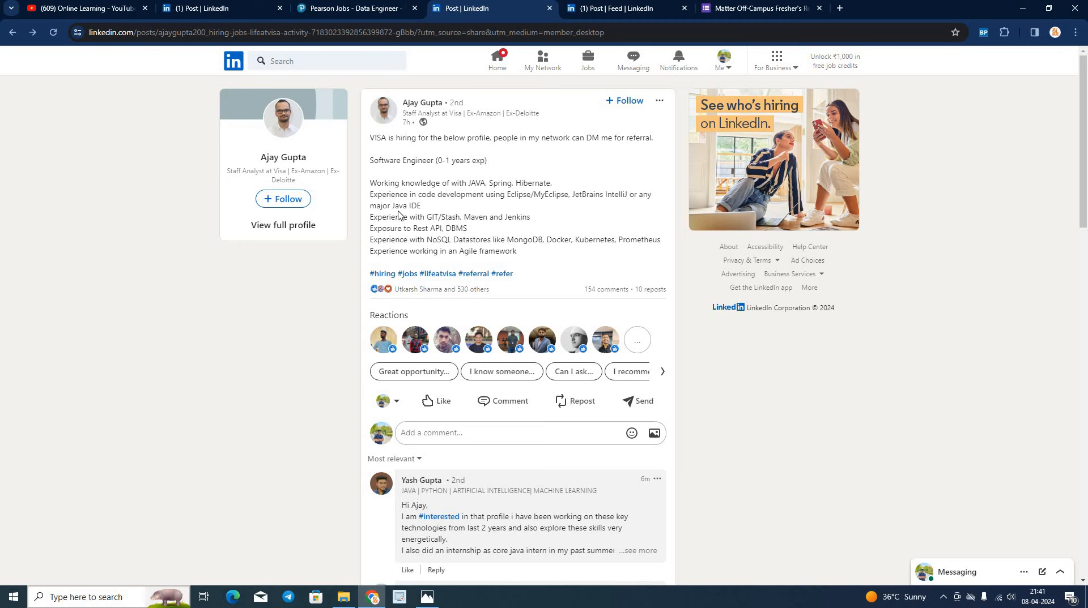
mouse_move(401, 208)
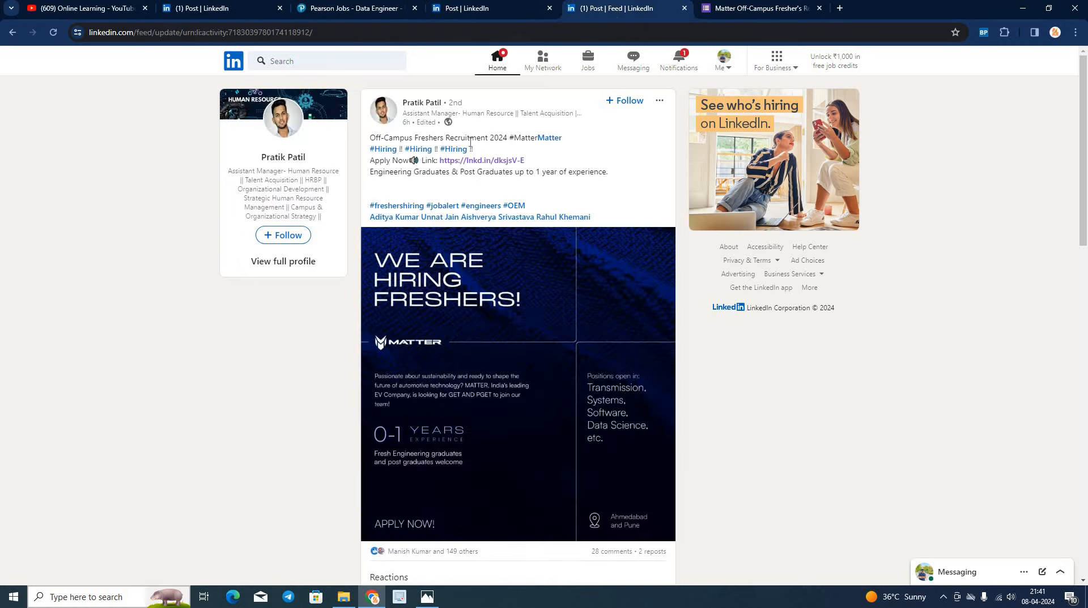
mouse_move(521, 320)
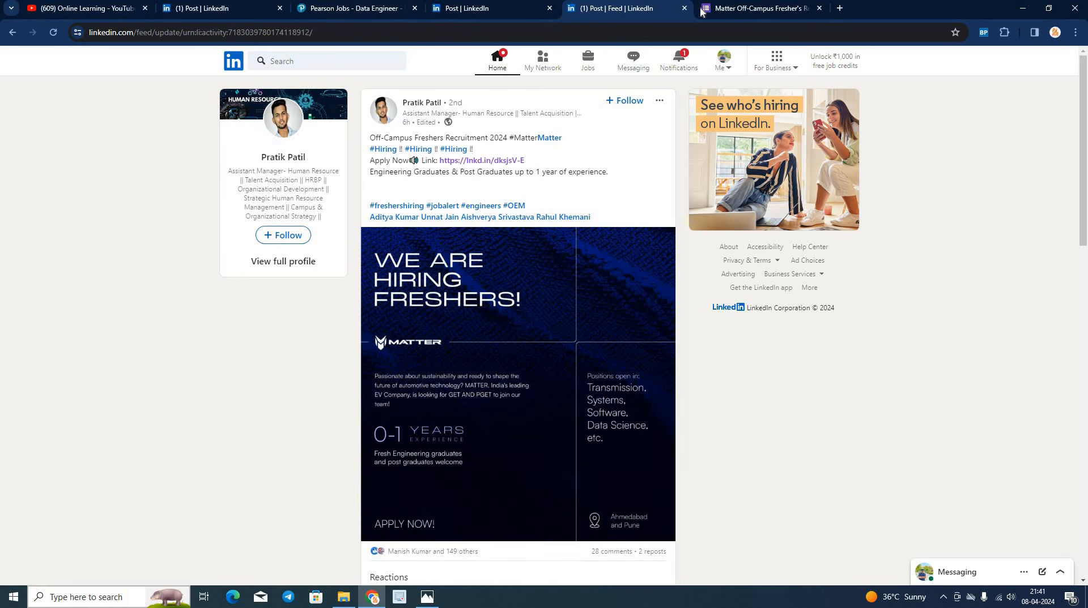
mouse_move(464, 424)
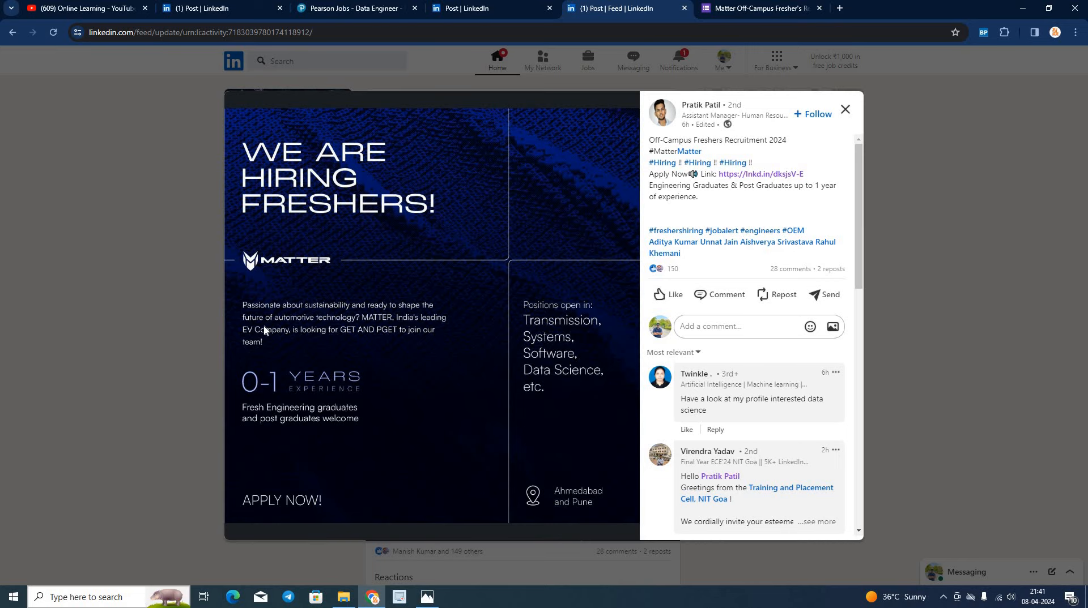
Switch to the Matter Off-Campus Fresher's Recruitment Google Form
click(845, 109)
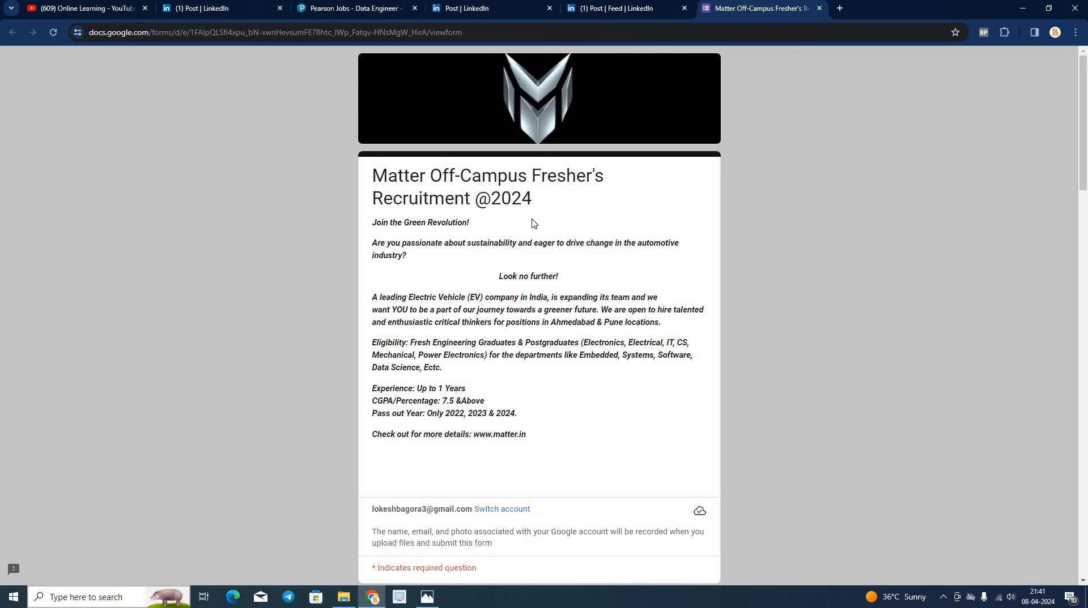
Read the Matter form's description and eligibility, then return to the Online Learning channel
scroll(down, 3)
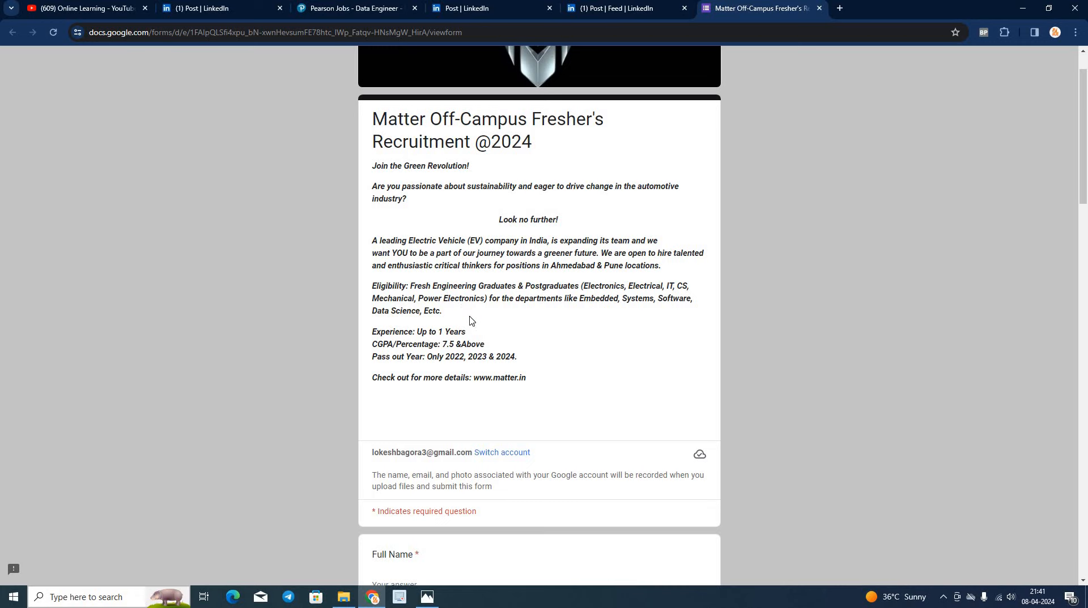
mouse_move(555, 282)
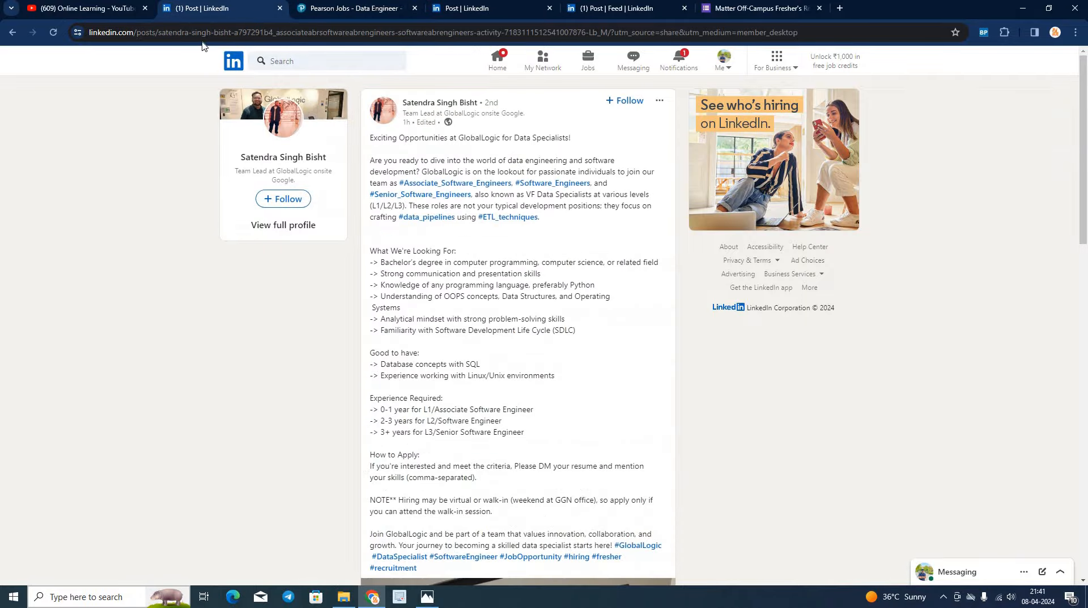
click(83, 8)
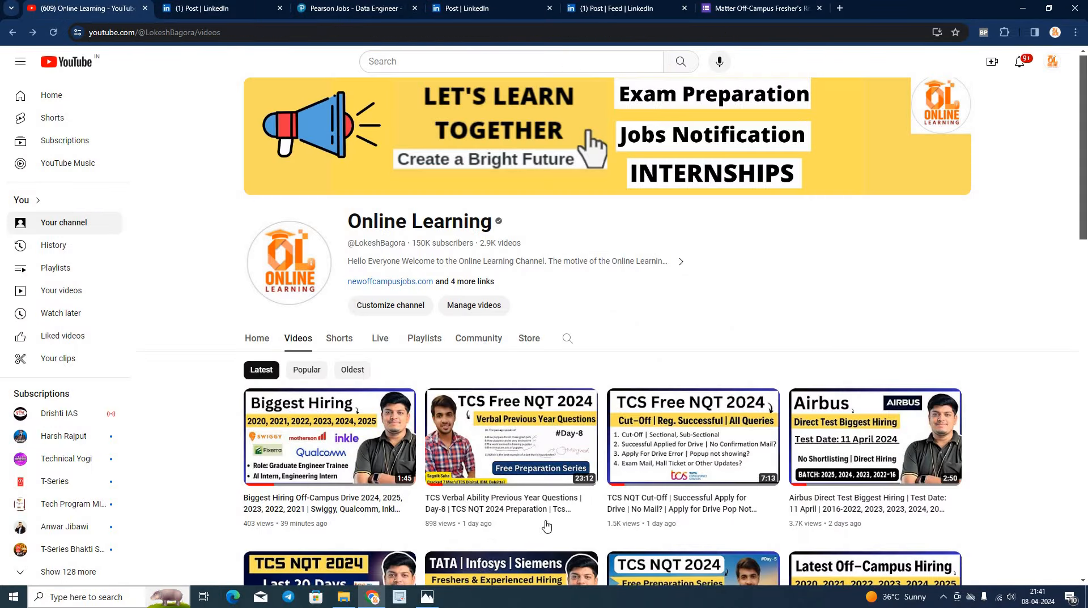